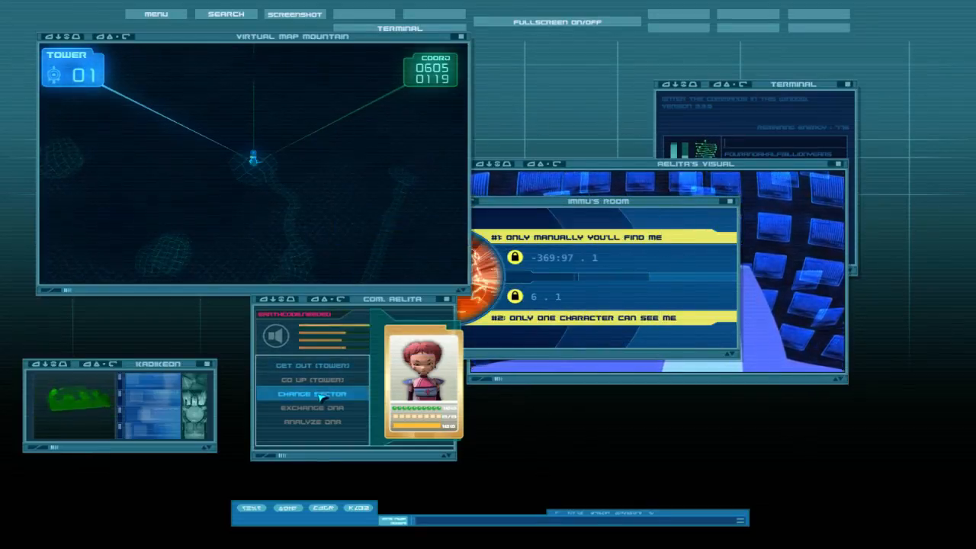
Send Aelita from the mountain sector to another sector via Change Sector
left_click(311, 393)
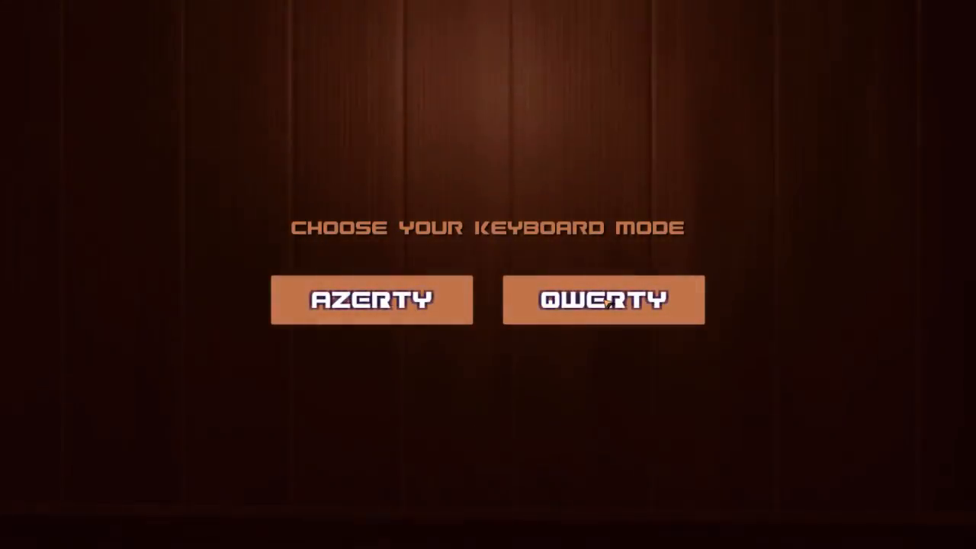
Choose the QWERTY layout and dismiss the controls and work-in-progress notices
left_click(603, 304)
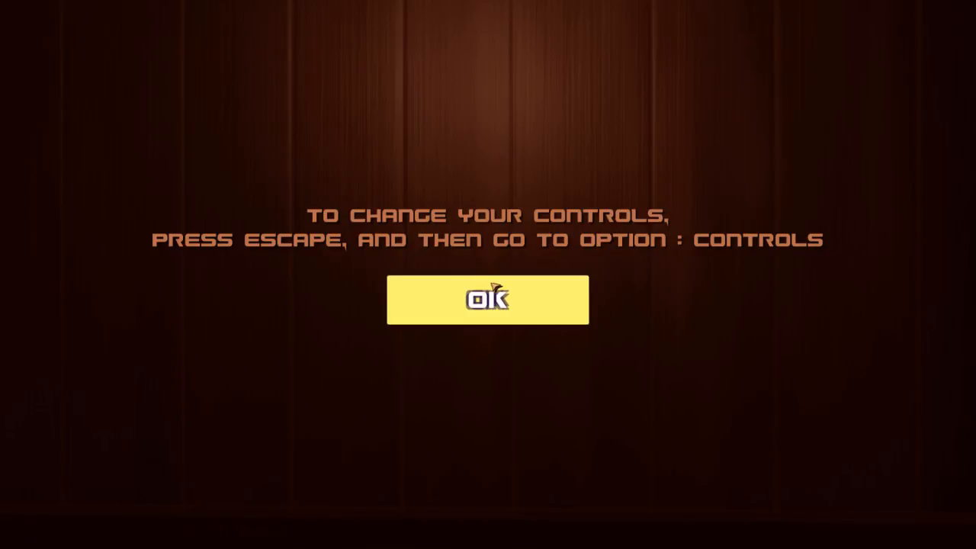
left_click(489, 301)
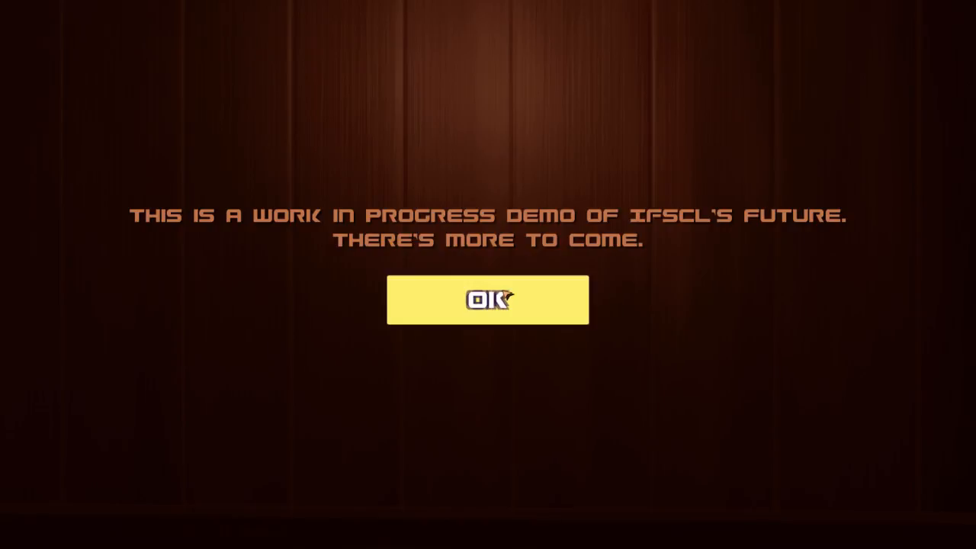
left_click(488, 302)
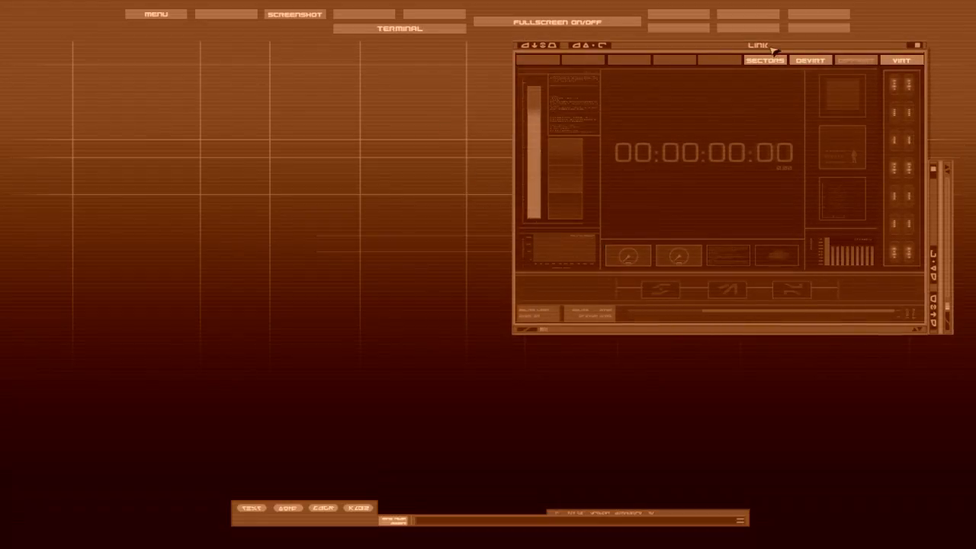
Start the DEVIRT procedure for AELITA so the Link timer begins counting
left_click(399, 28)
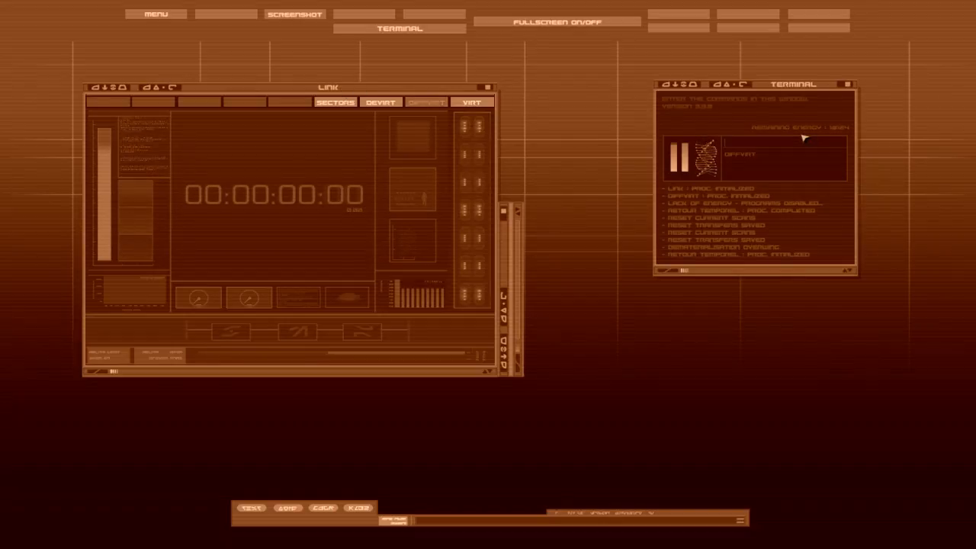
type("AELITA.OFFVIRT")
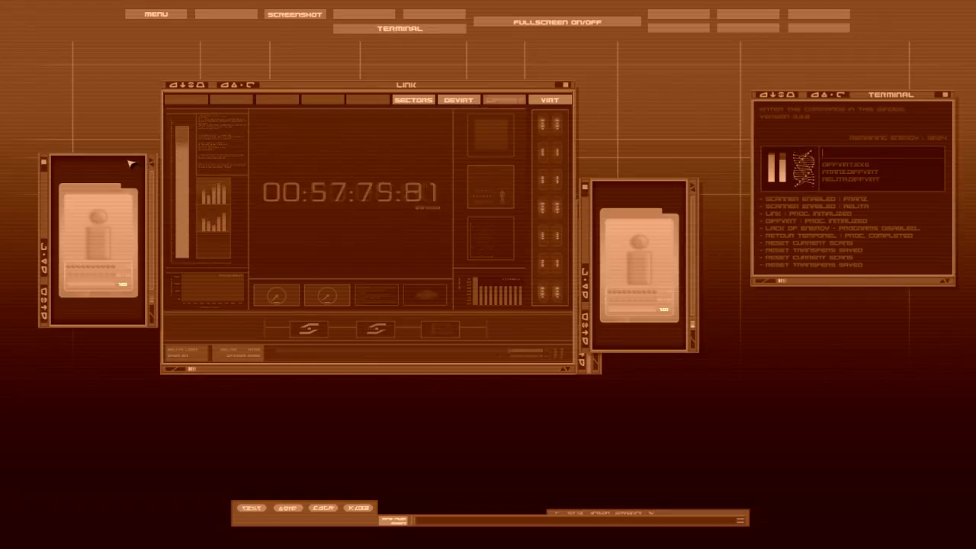
mouse_move(328, 49)
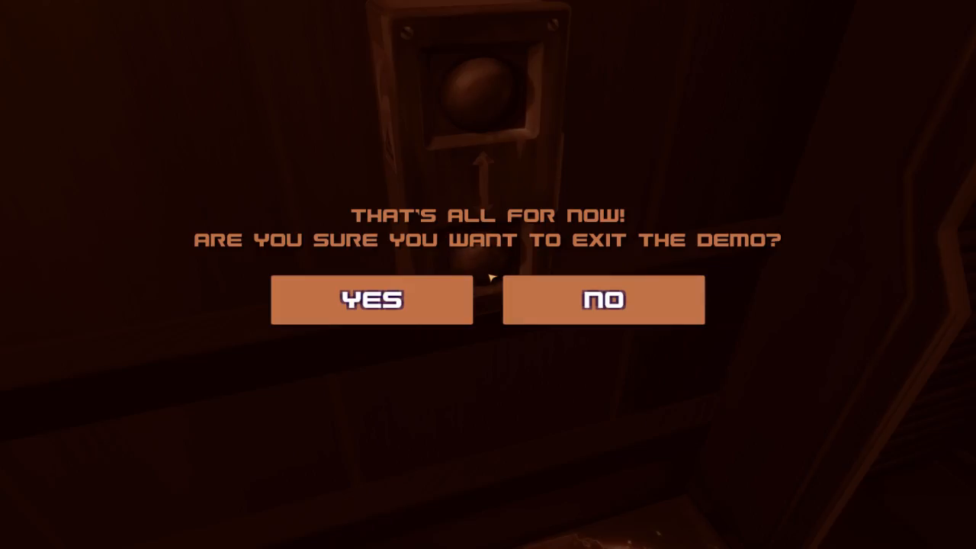
mouse_move(372, 300)
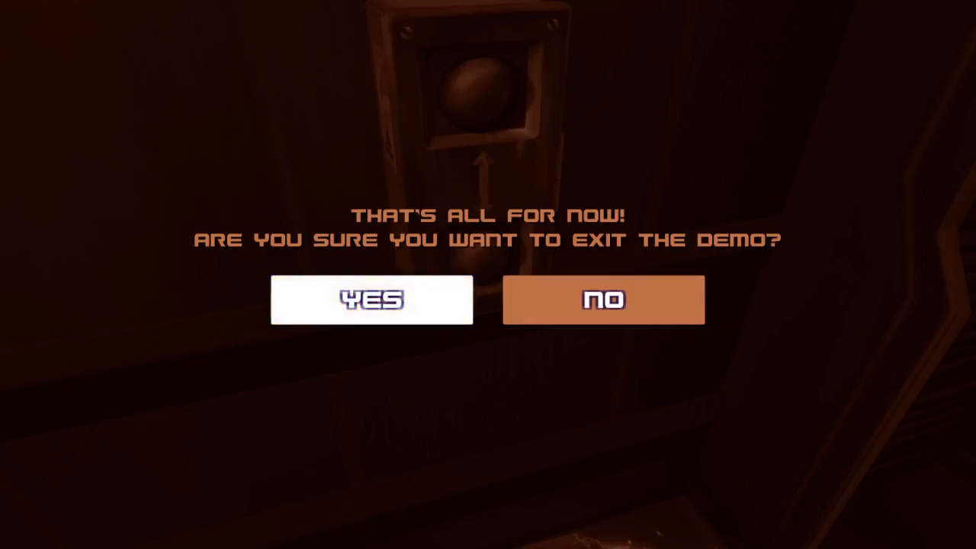
Confirm leaving the demo to reach the Results screen with total time 28:45
left_click(372, 300)
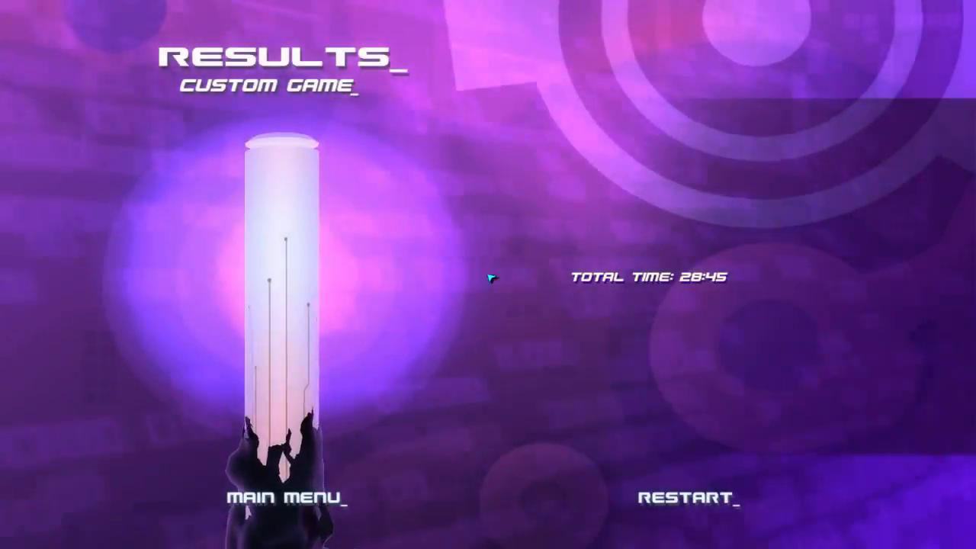